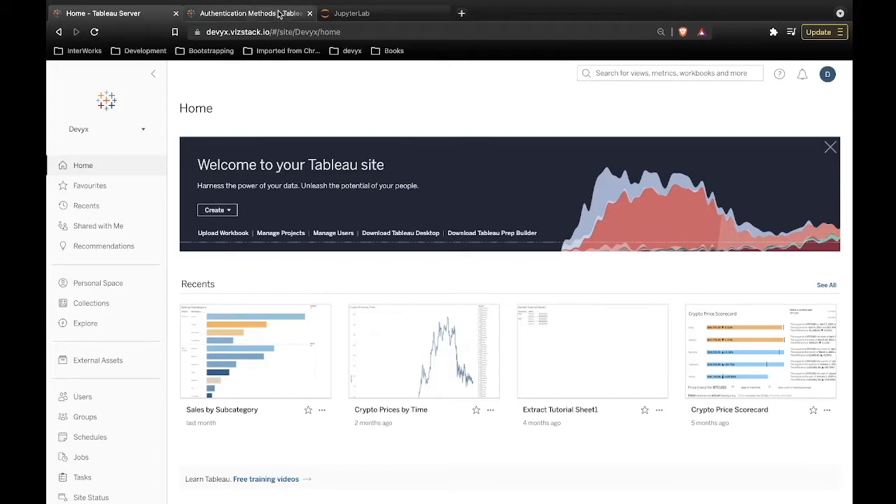
Open My Account Settings, review the four personal access tokens, and show the site list.
left_click(102, 13)
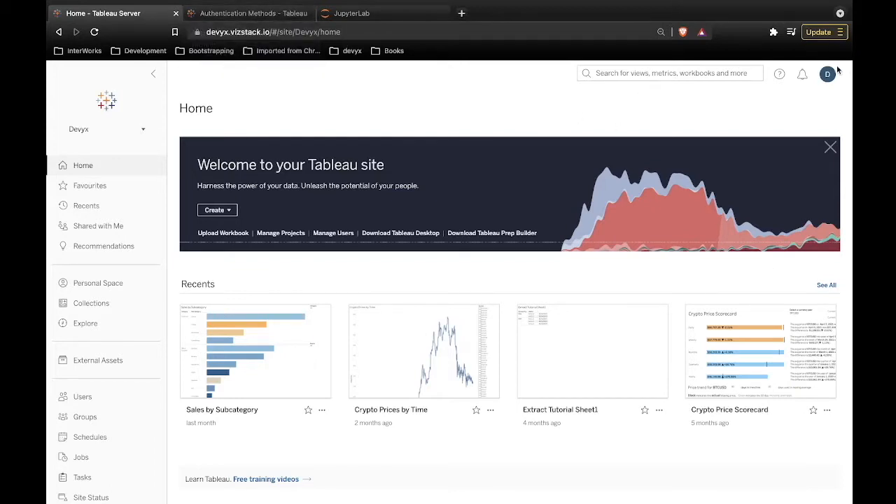
left_click(827, 73)
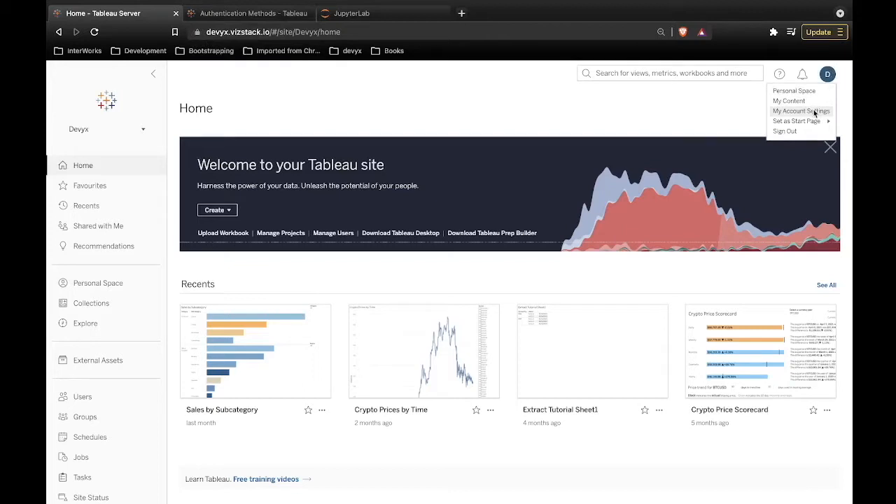
left_click(800, 111)
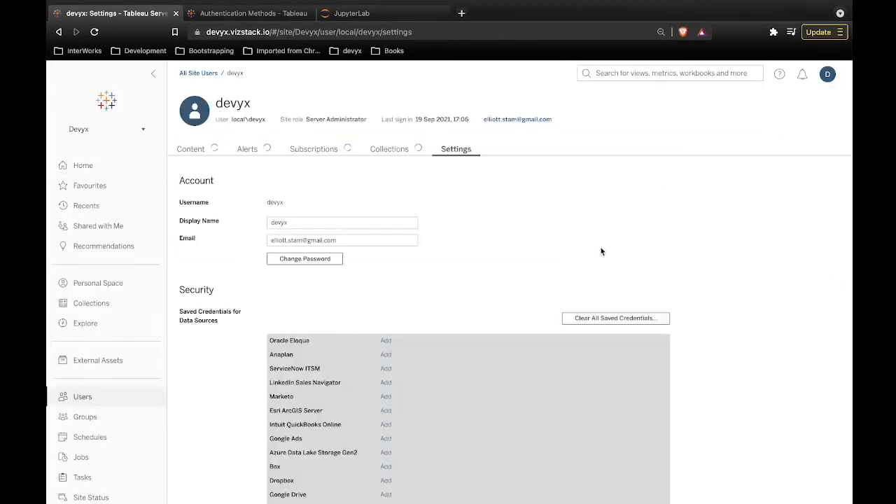
scroll("down", 3)
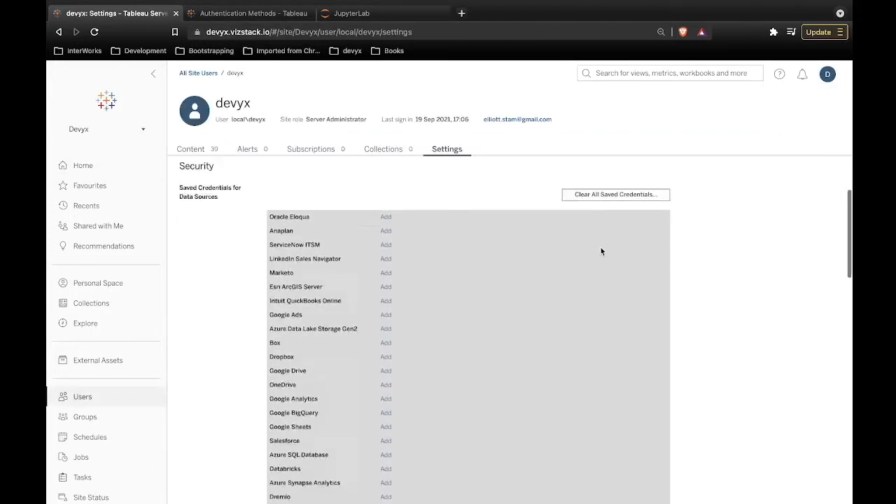
scroll("down", 3)
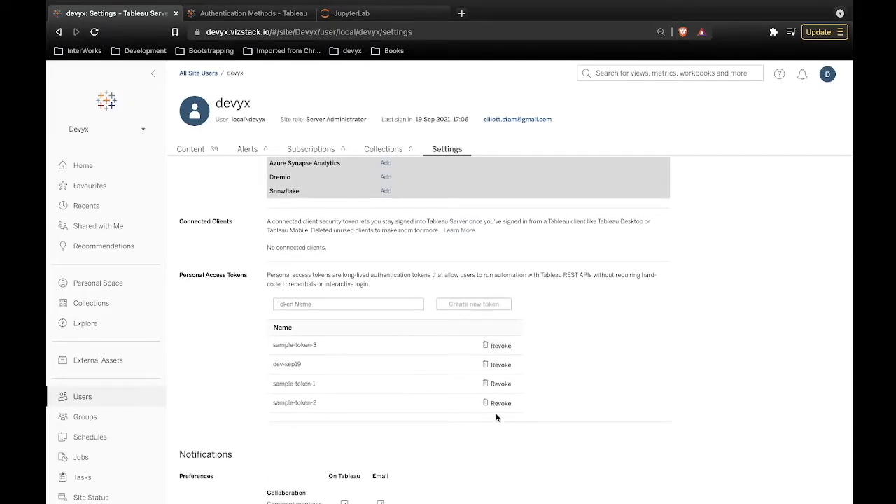
mouse_move(146, 144)
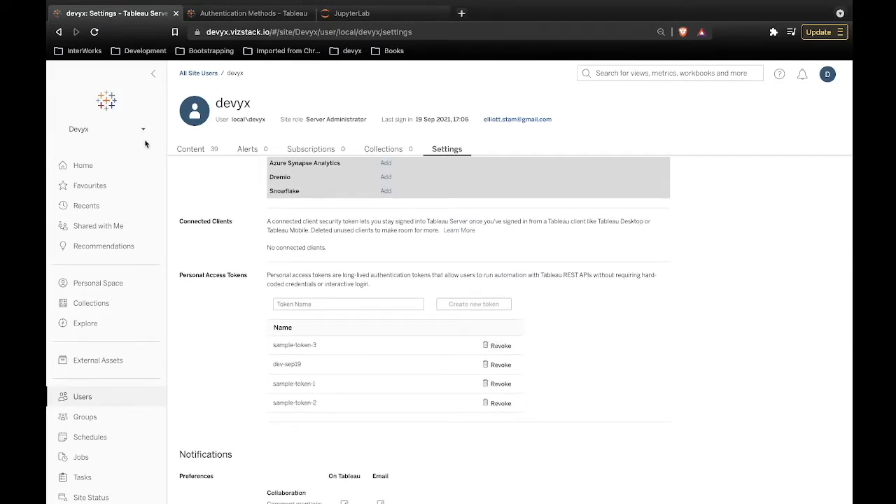
left_click(143, 129)
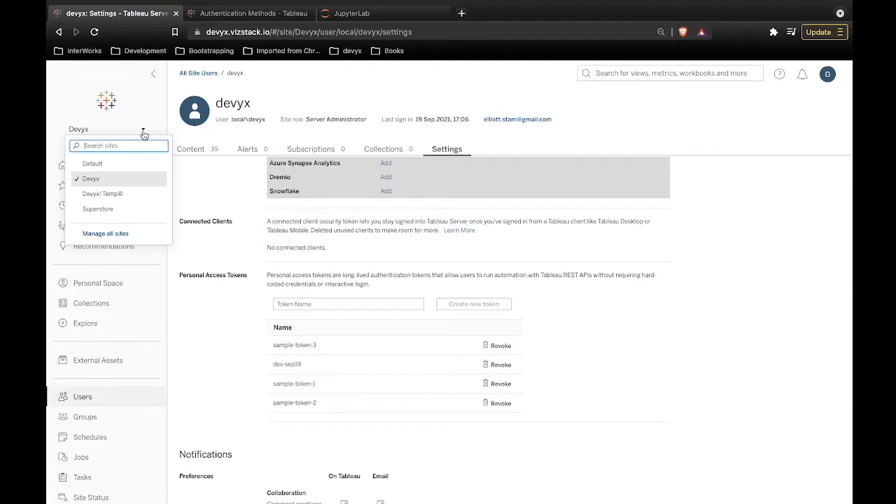
mouse_move(294, 411)
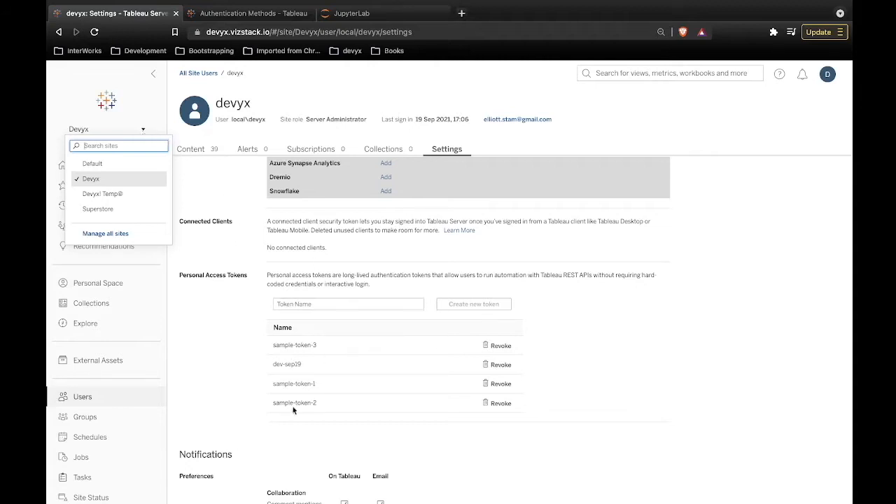
Select the Devyx! Temp@ site from the site list.
left_click(103, 194)
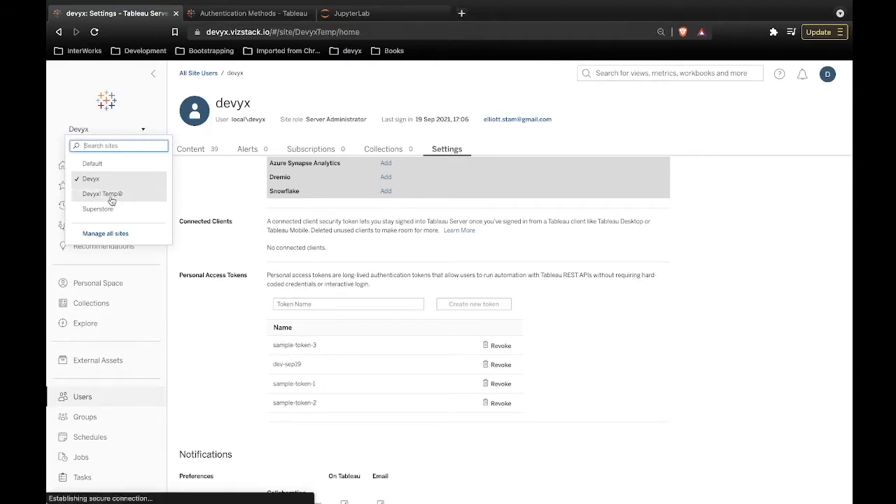
left_click(102, 193)
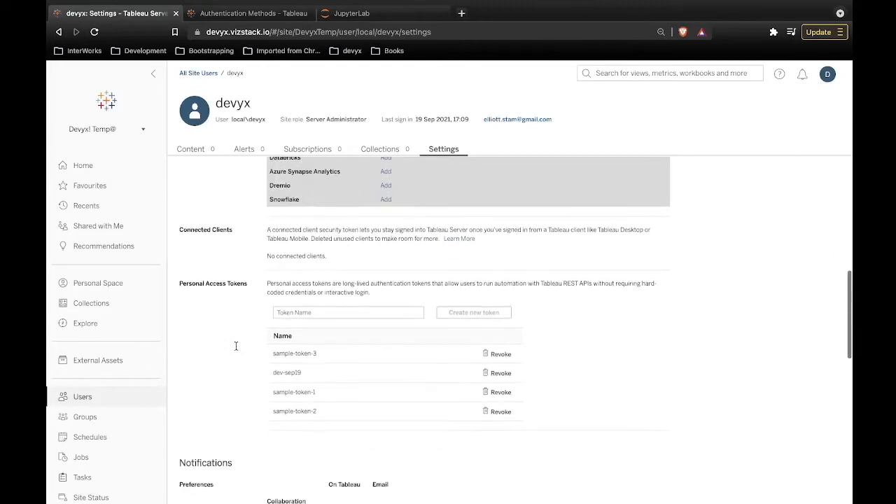
mouse_move(366, 392)
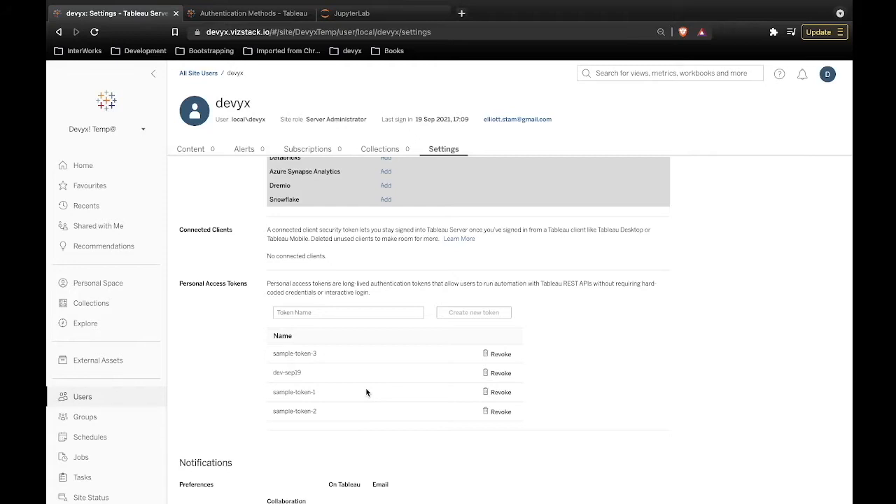
mouse_move(263, 386)
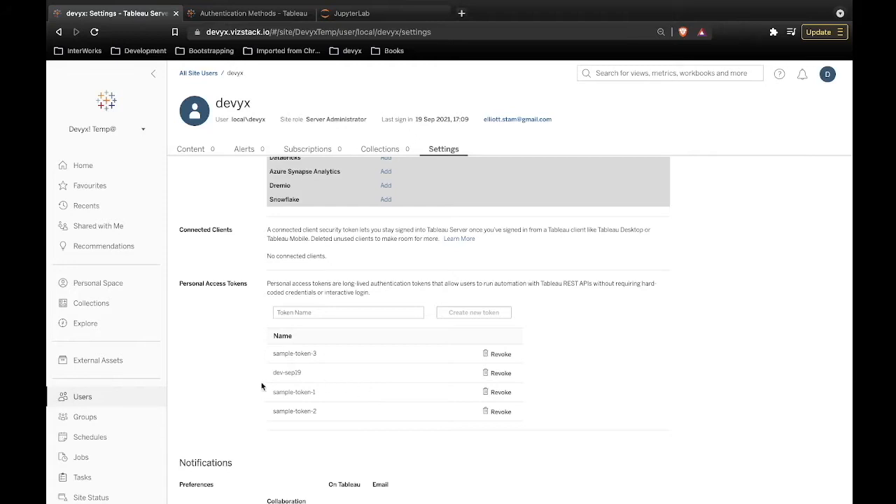
mouse_move(221, 394)
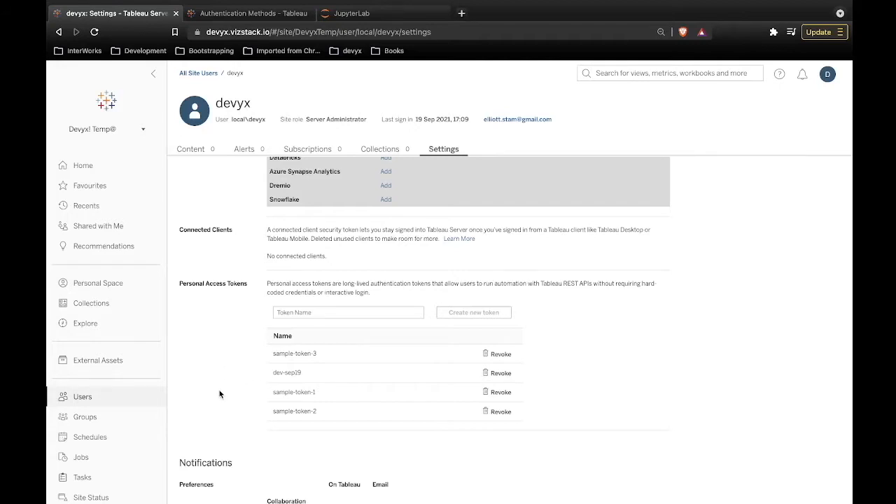
Show the Revoke Administrator Personal Access Tokens section in the Authentication Methods tab.
left_click(248, 12)
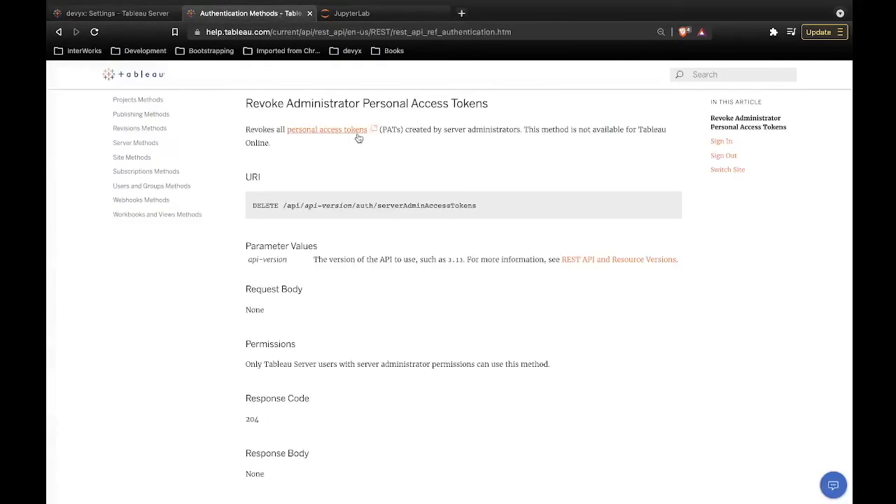
mouse_move(476, 299)
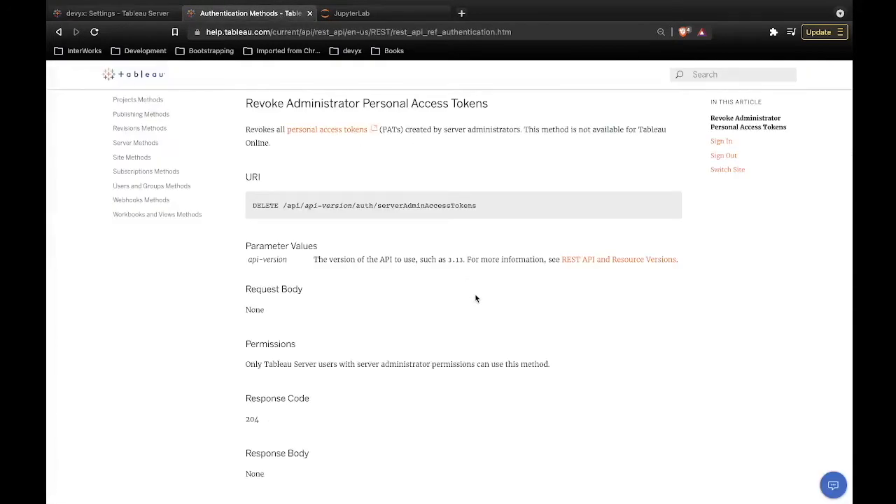
mouse_move(315, 167)
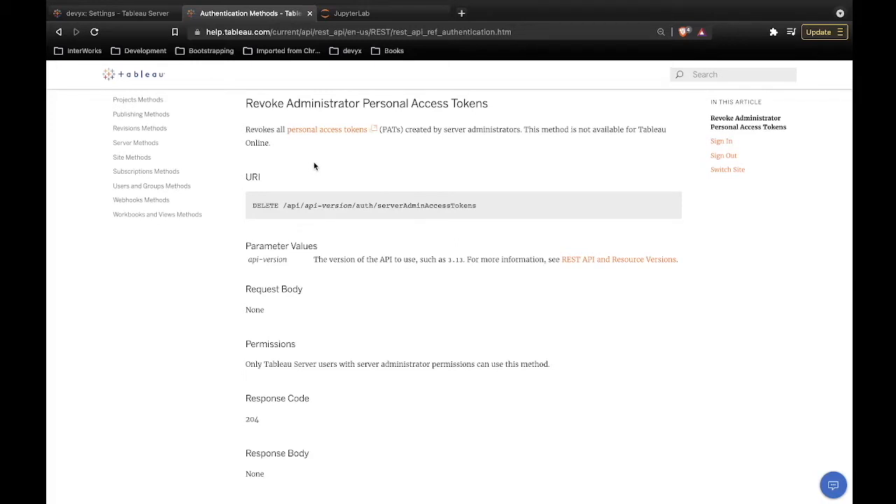
mouse_move(306, 142)
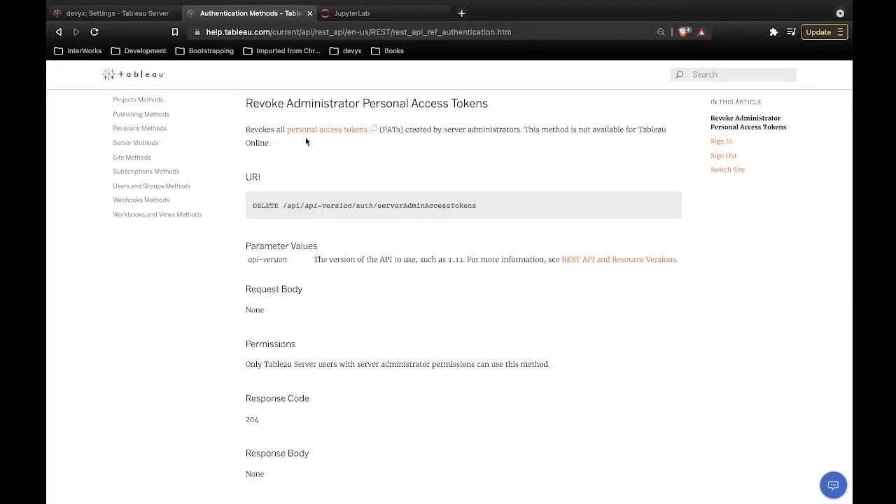
mouse_move(408, 147)
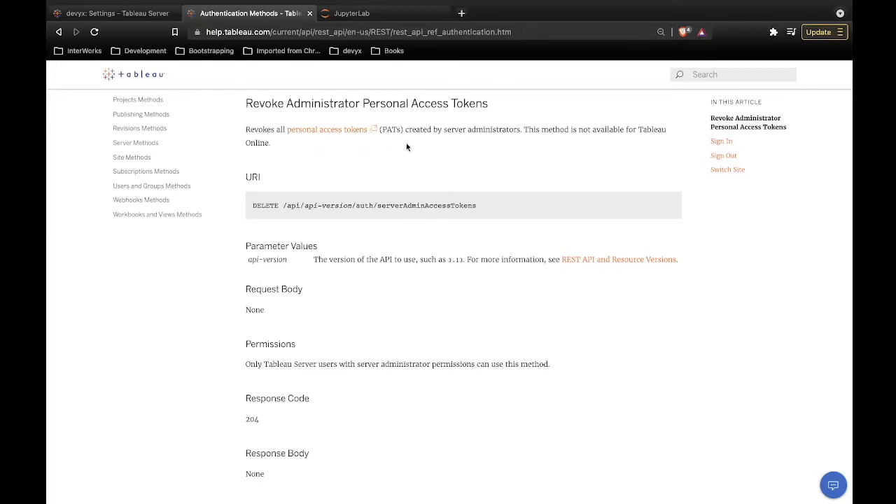
mouse_move(453, 161)
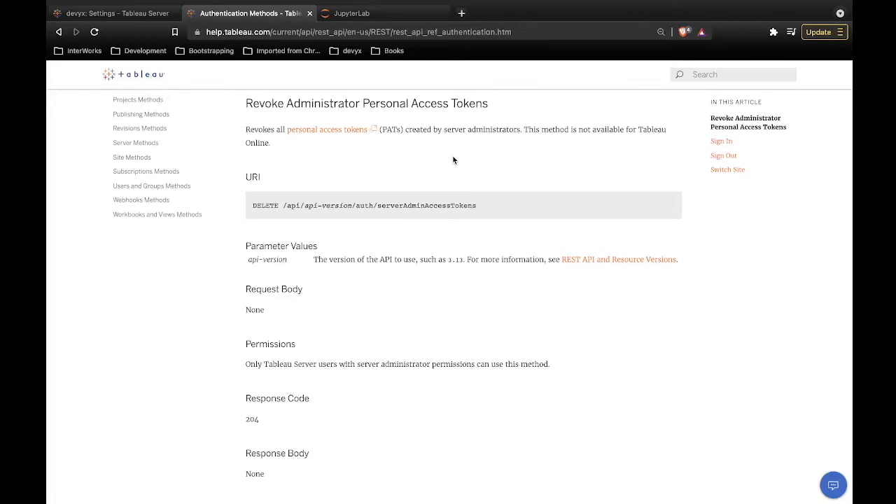
mouse_move(317, 159)
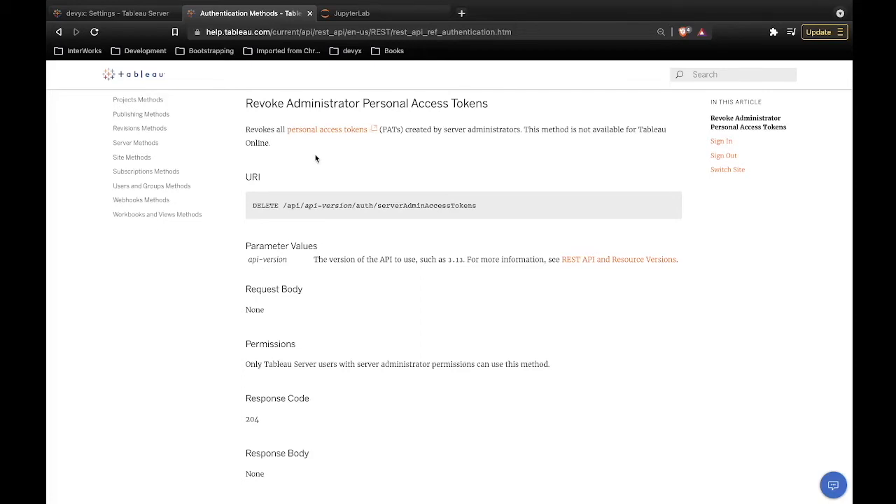
mouse_move(357, 12)
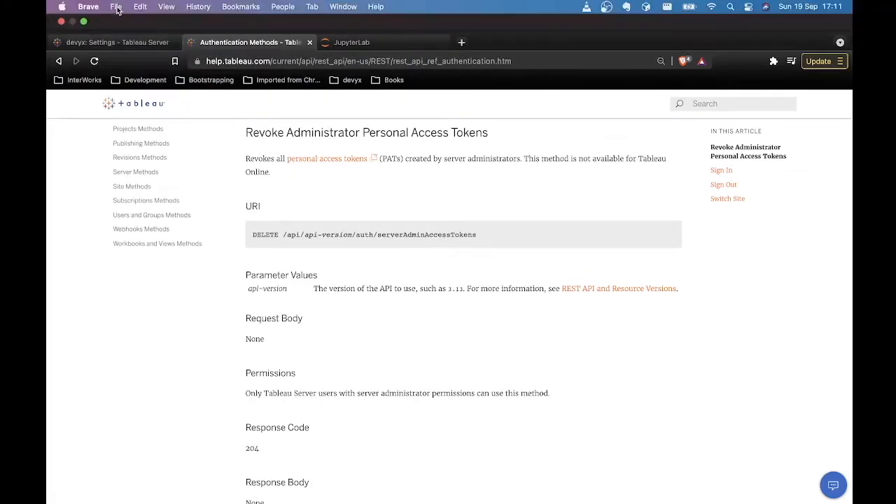
Go back to the Tableau Server settings page, then switch to another browser tab.
left_click(112, 42)
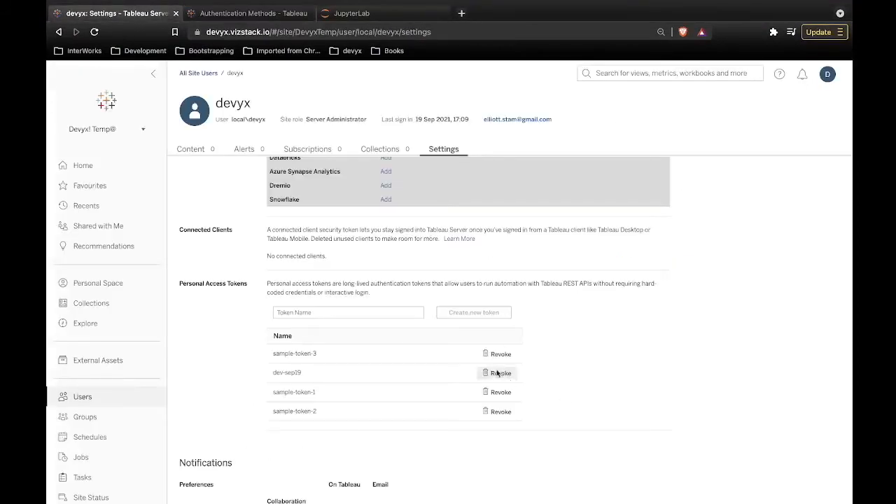
mouse_move(567, 442)
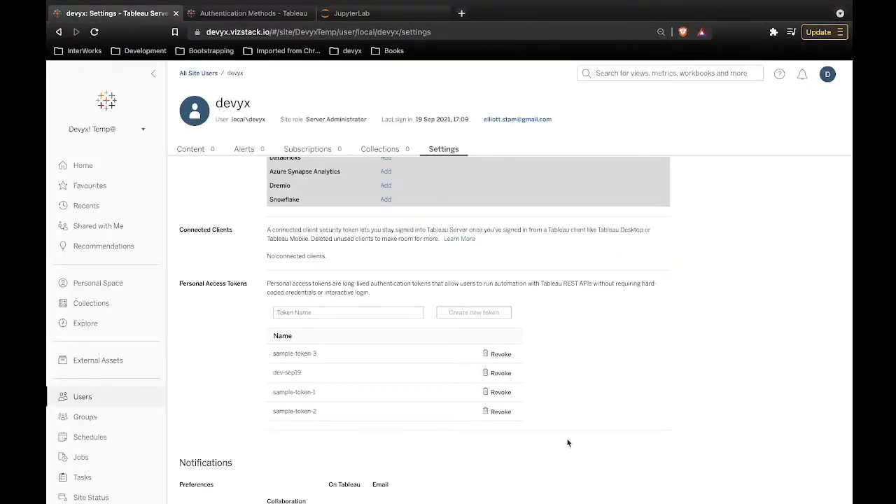
left_click(352, 13)
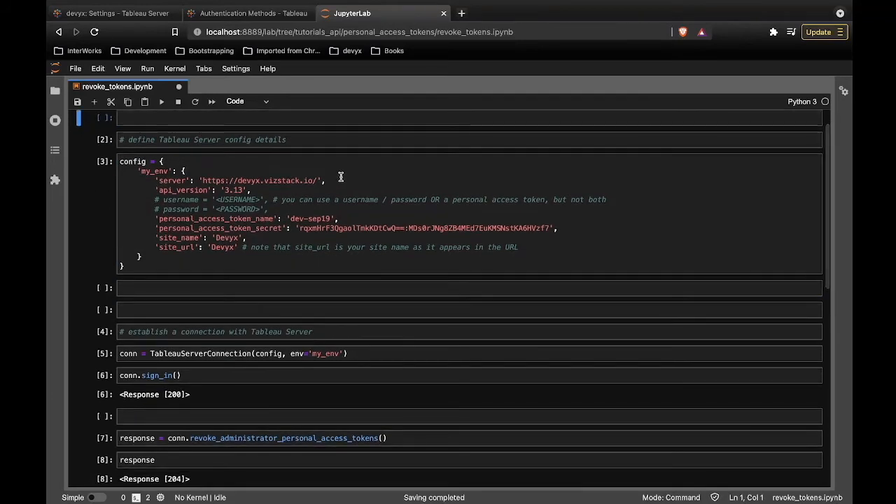
mouse_move(386, 203)
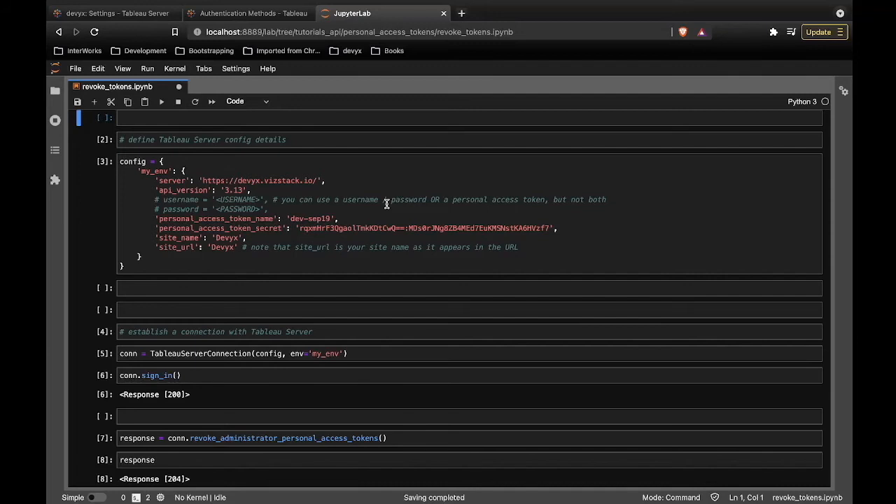
scroll("down", 3)
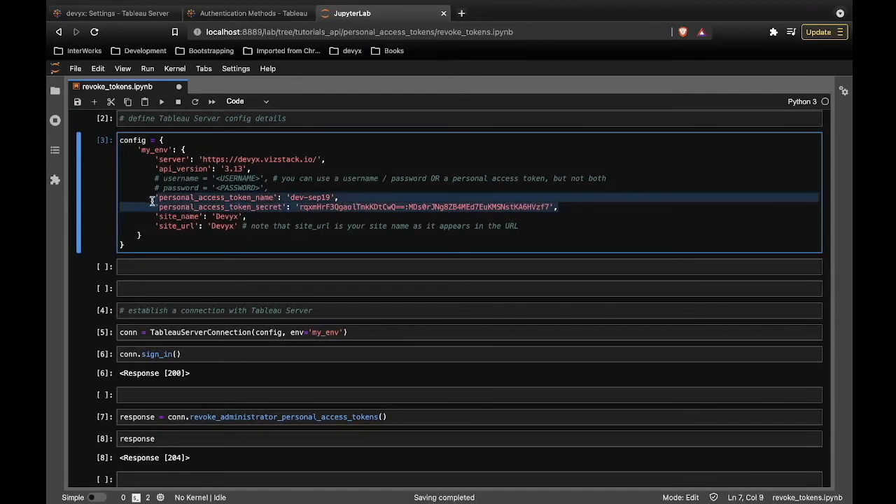
left_click(157, 197)
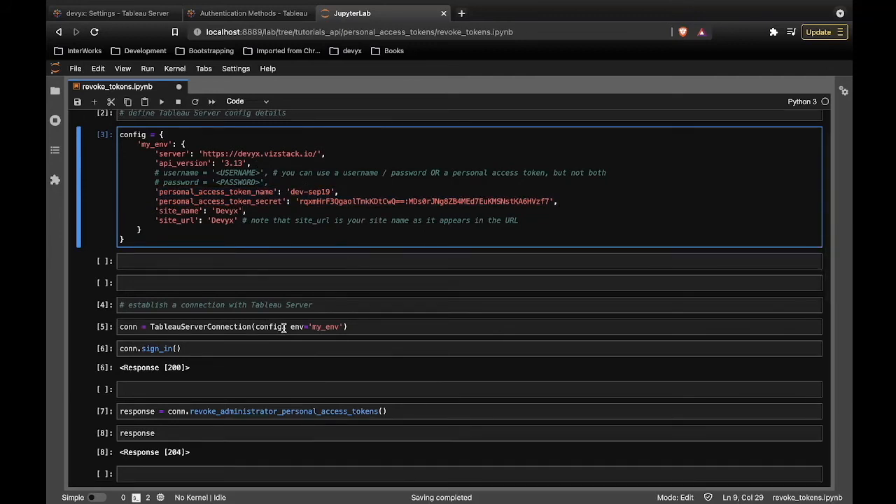
mouse_move(520, 202)
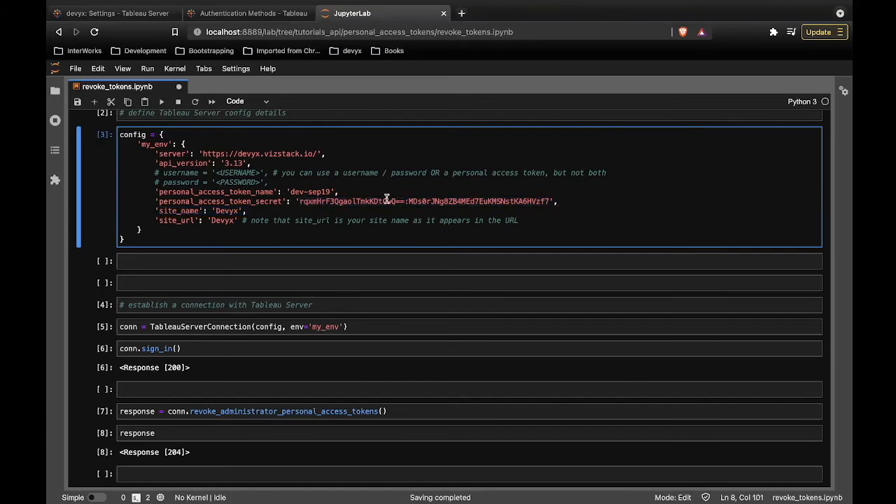
scroll("down", 3)
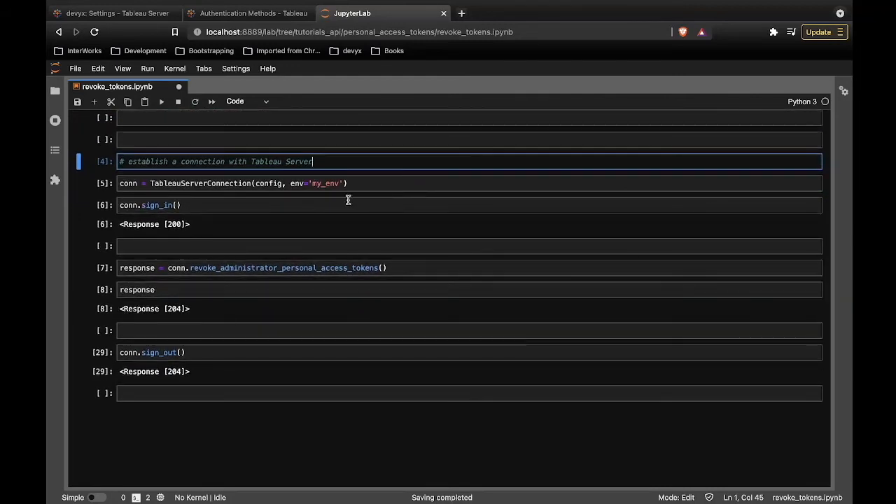
mouse_move(352, 198)
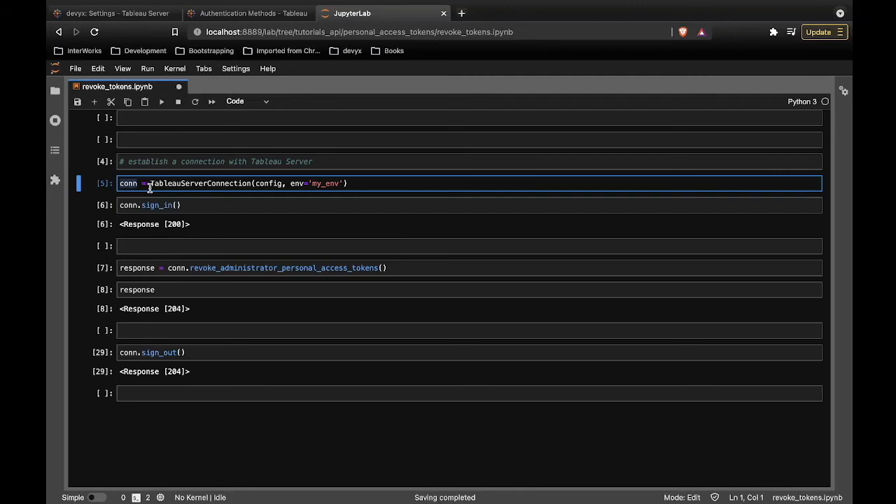
mouse_move(234, 179)
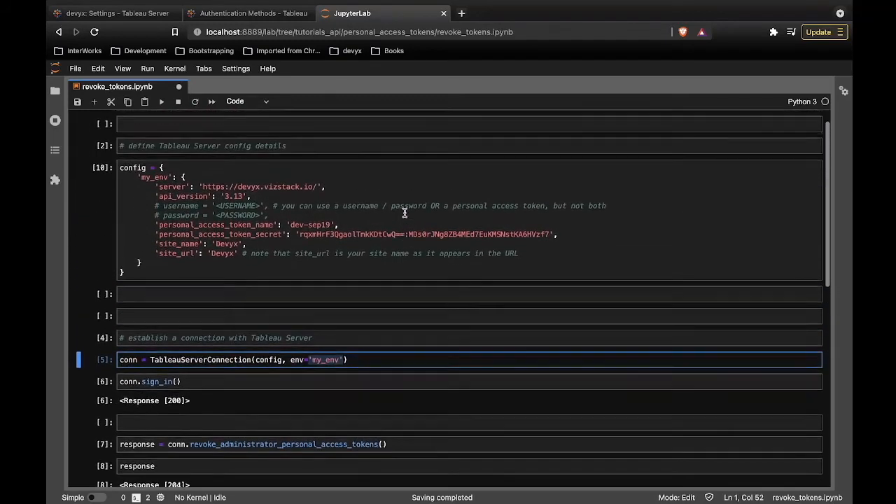
Run the revoke_administrator_personal_access_tokens cell and compare its 204 response with the docs.
scroll("down", 3)
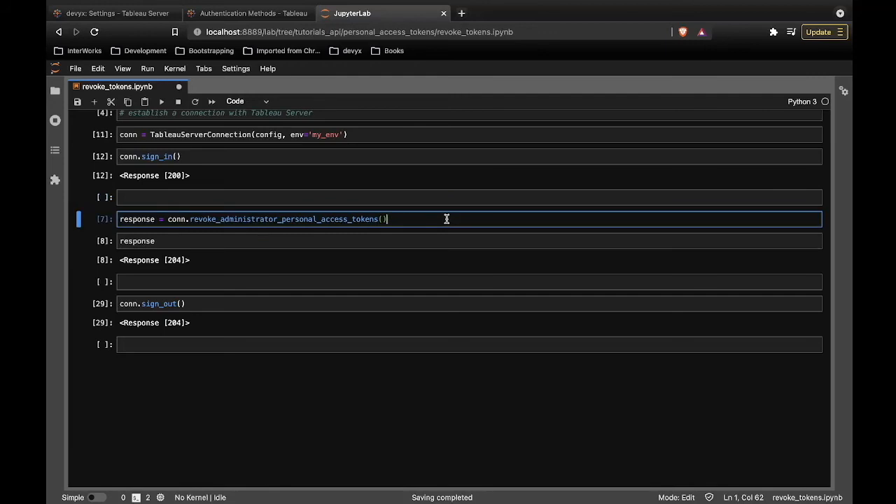
key("shift+enter")
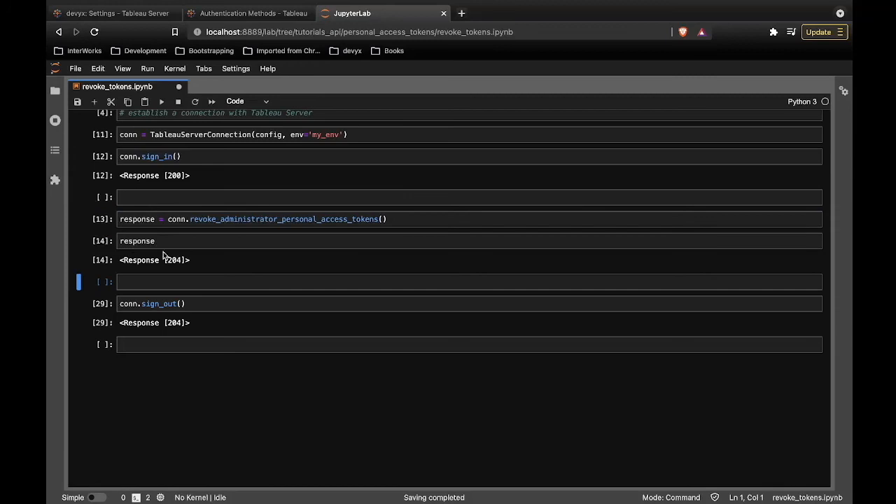
left_click(248, 12)
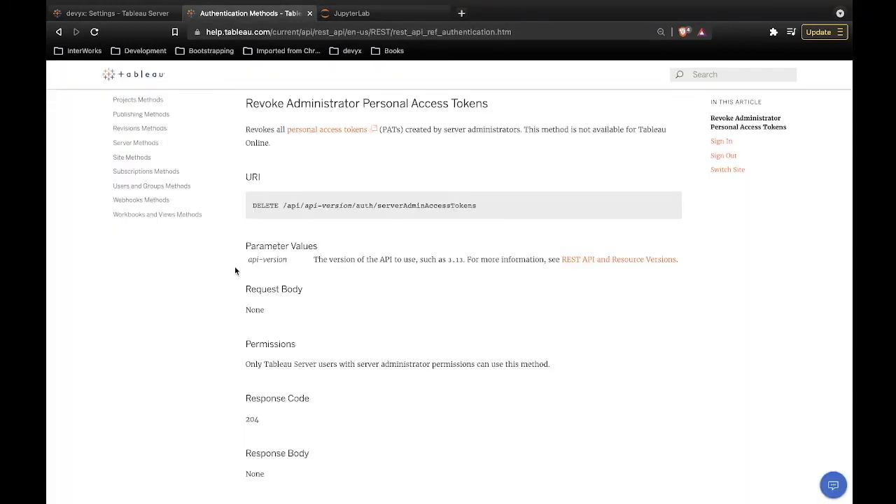
scroll("down", 3)
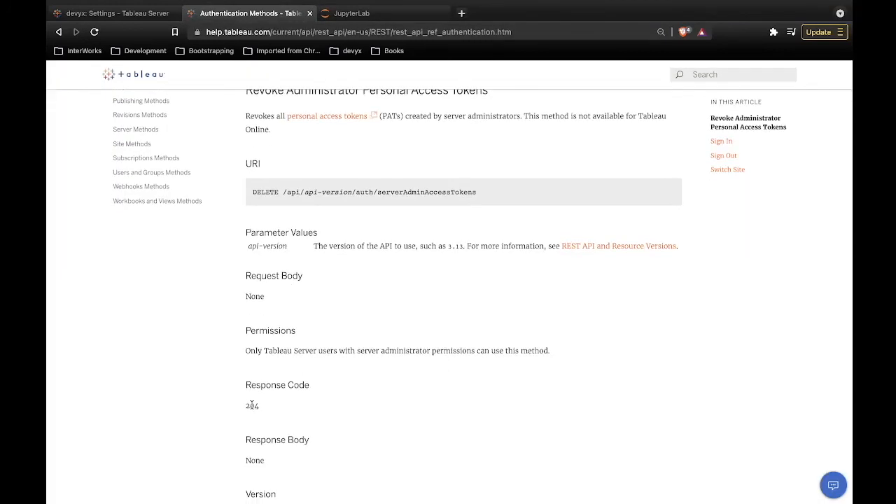
mouse_move(254, 394)
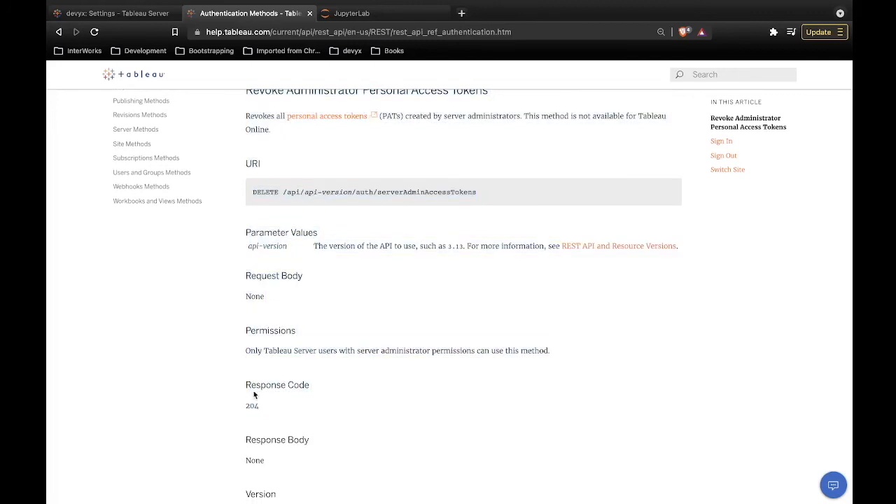
left_click(381, 13)
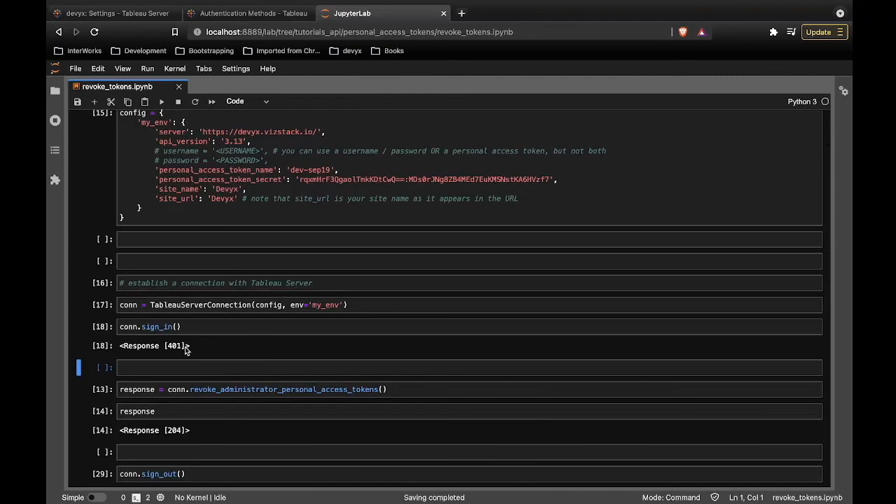
mouse_move(261, 26)
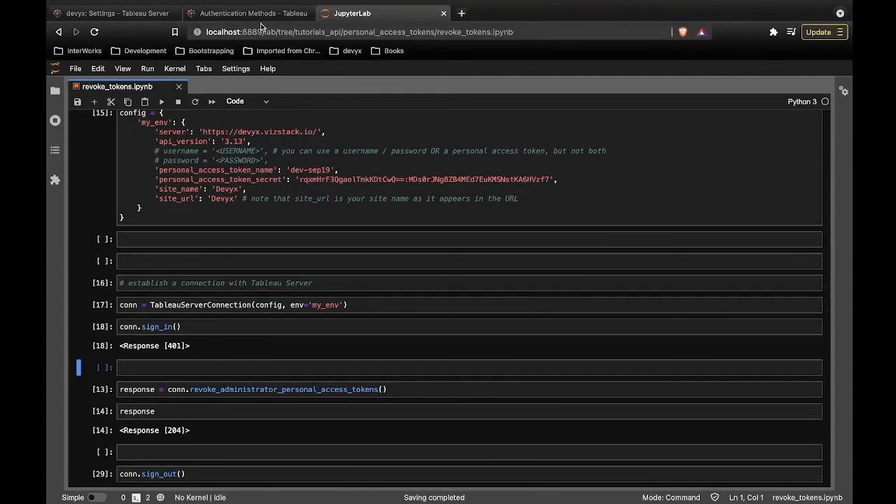
Switch to the Devyx site and confirm its account settings list no personal access tokens.
left_click(115, 13)
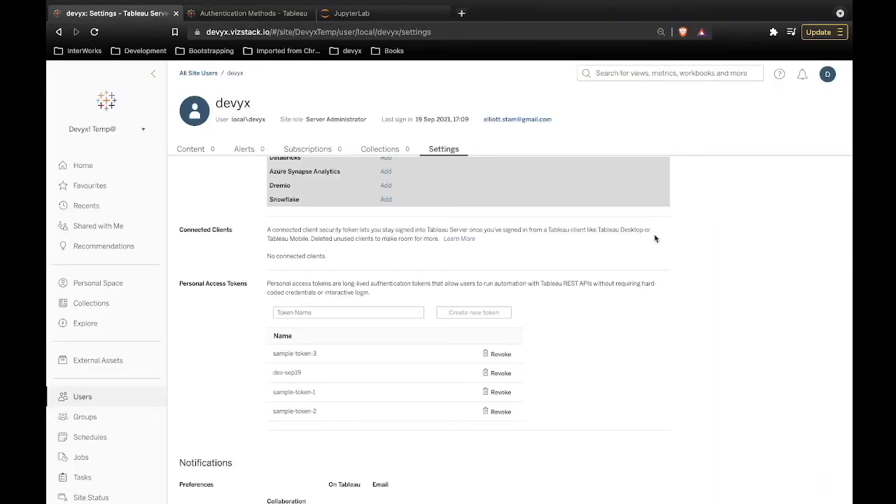
mouse_move(341, 143)
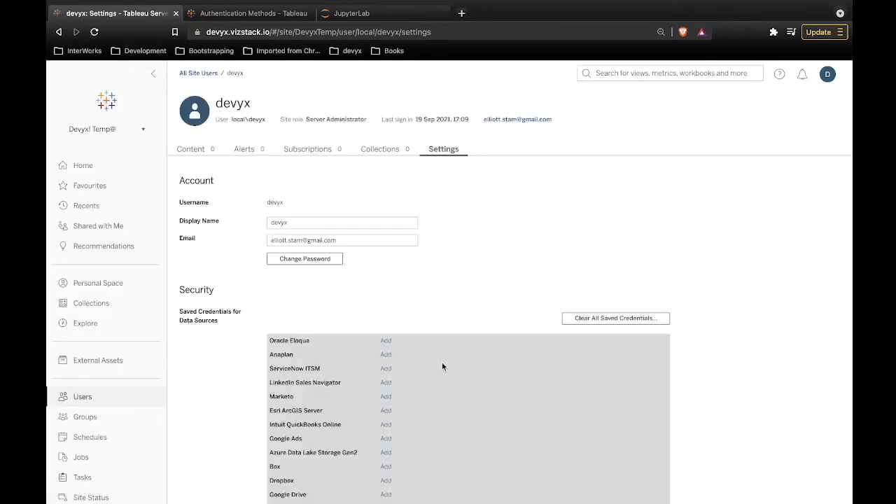
scroll("down", 3)
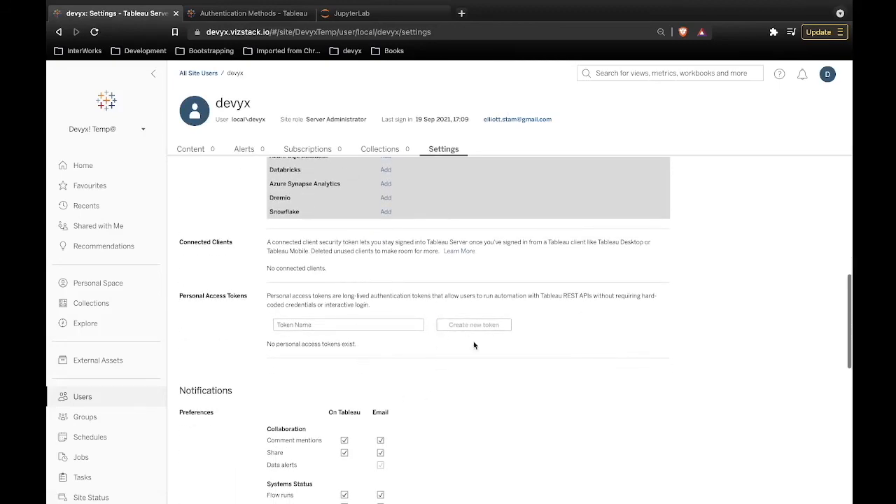
left_click(105, 129)
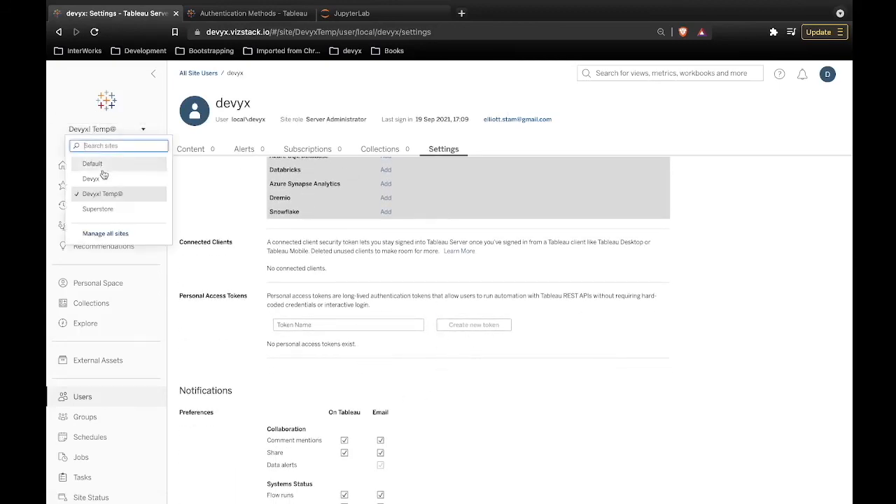
left_click(92, 179)
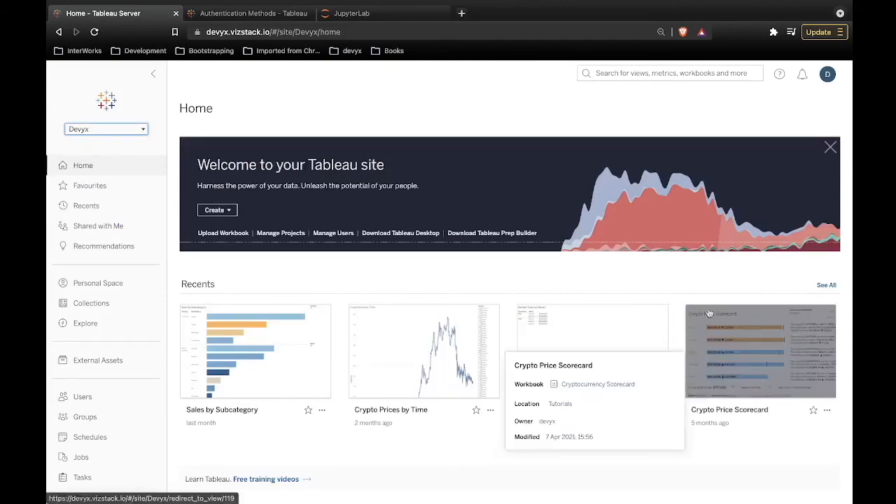
left_click(827, 74)
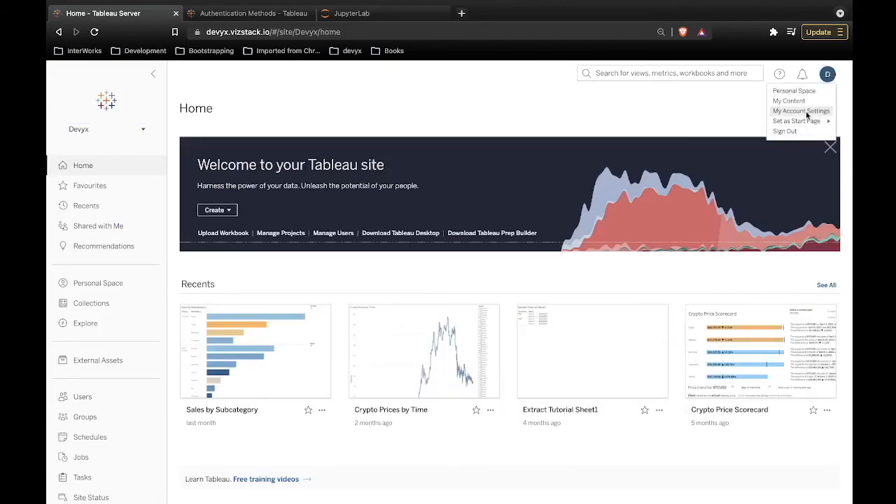
left_click(801, 111)
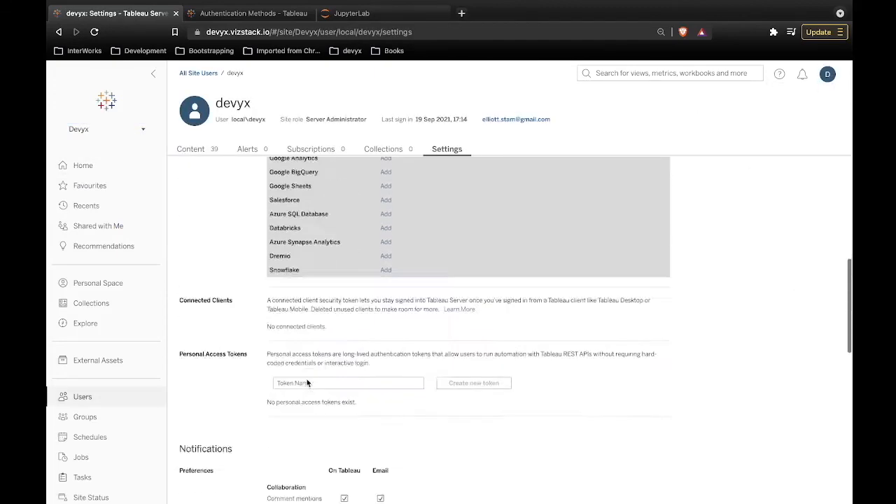
scroll("down", 3)
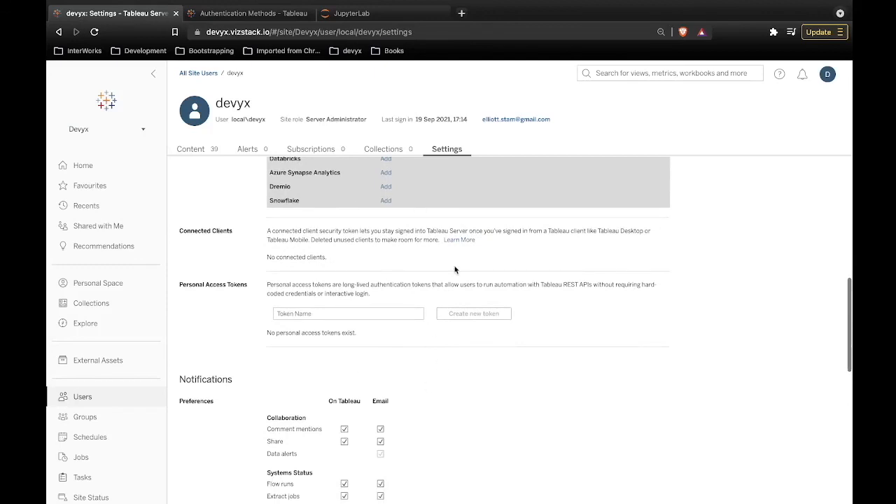